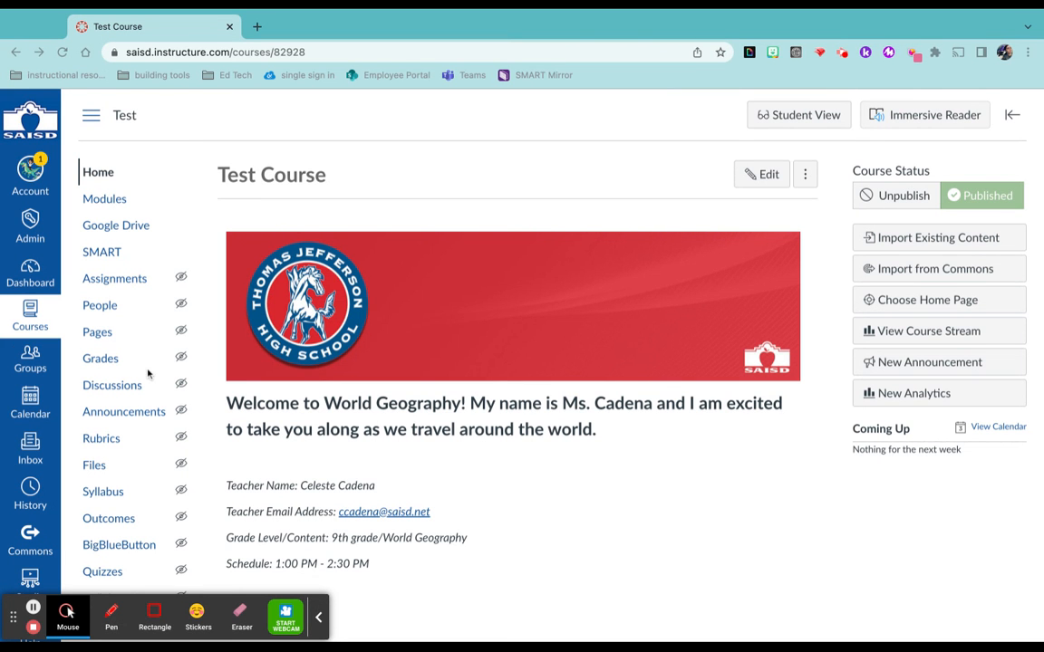
pyautogui.moveTo(146, 402)
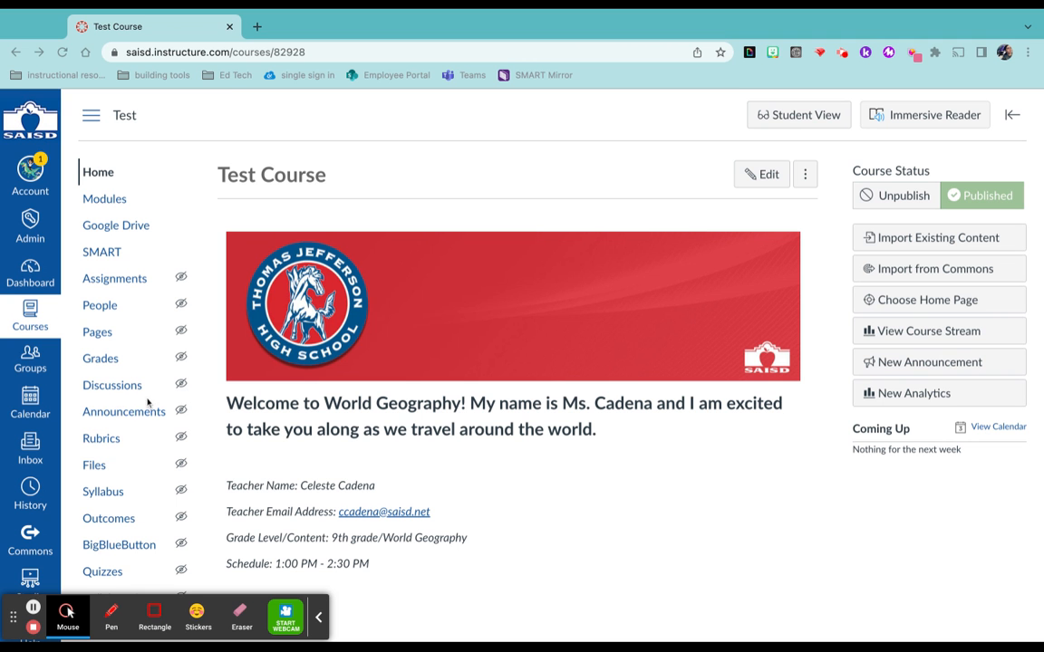
# Open the Test Course's Announcements page listing 'First day of school 8/16'
pyautogui.click(124, 411)
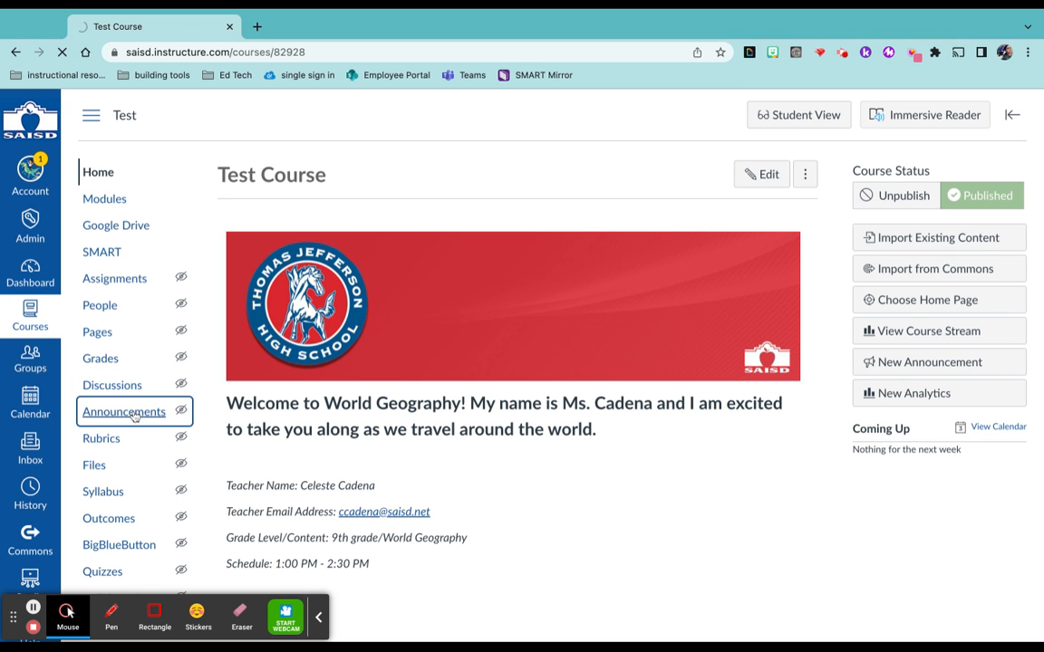
pyautogui.click(124, 411)
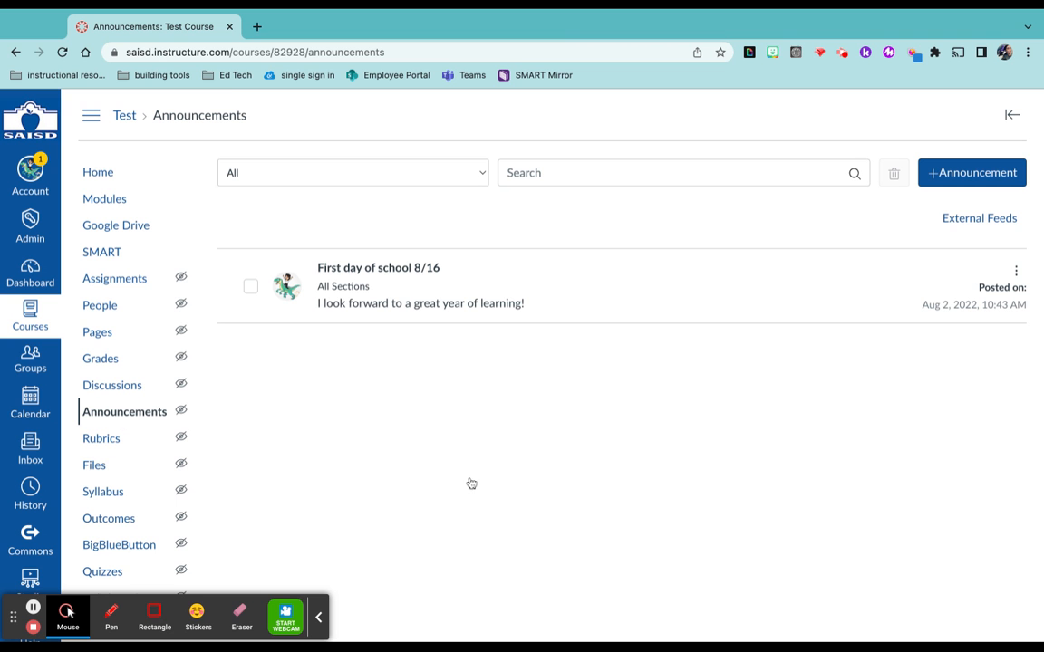
pyautogui.moveTo(900, 372)
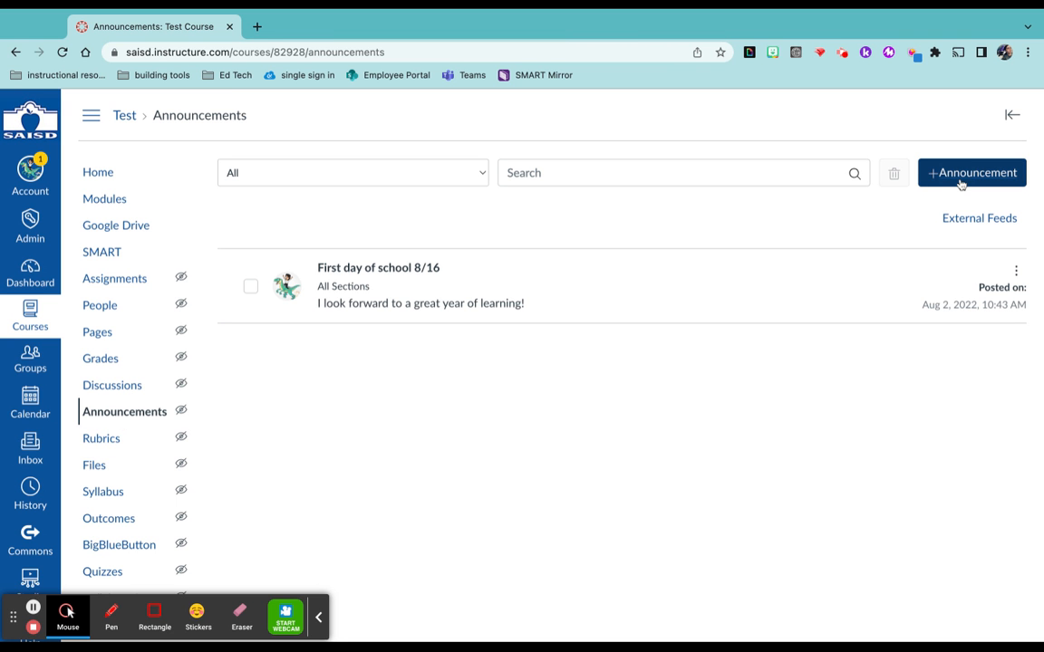
# Start a new announcement titled 'Example' with body text 'testing'
pyautogui.click(971, 172)
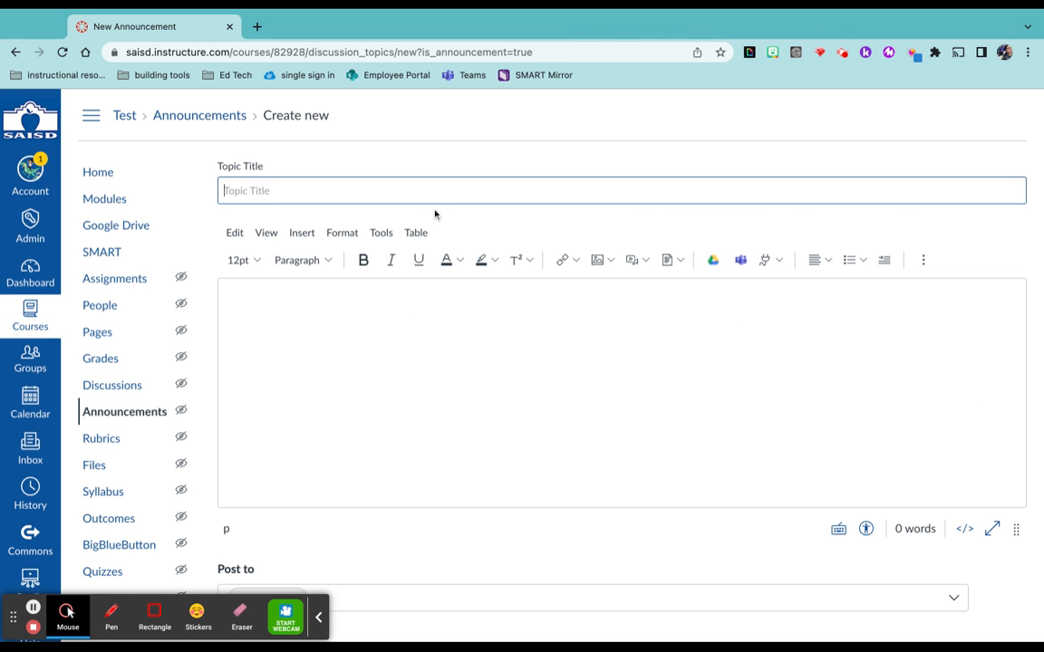
pyautogui.write('Example')
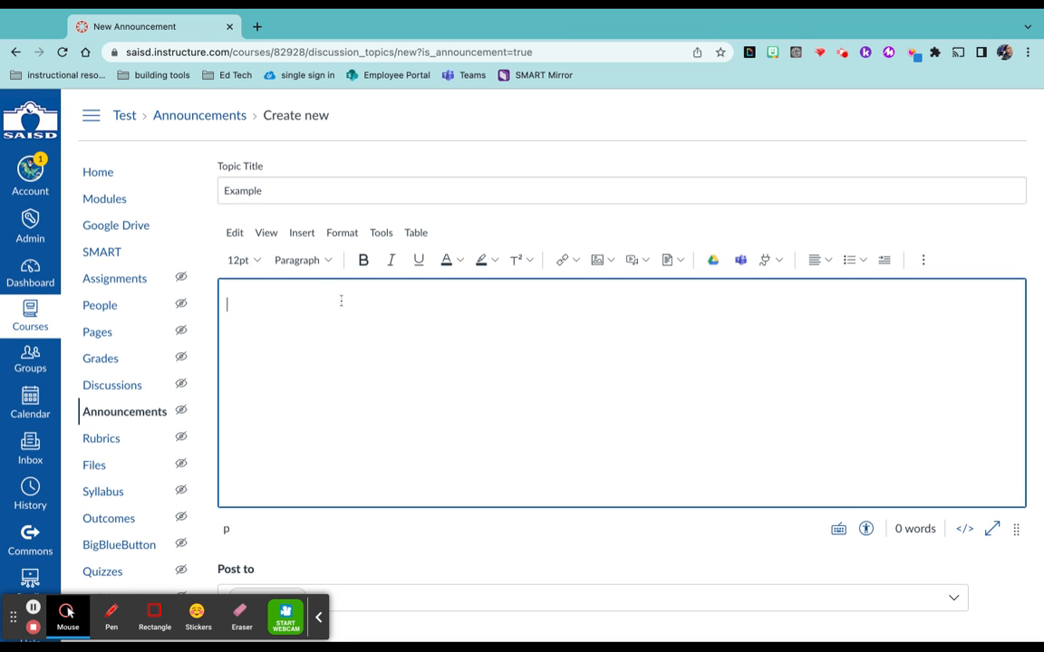
pyautogui.moveTo(608, 283)
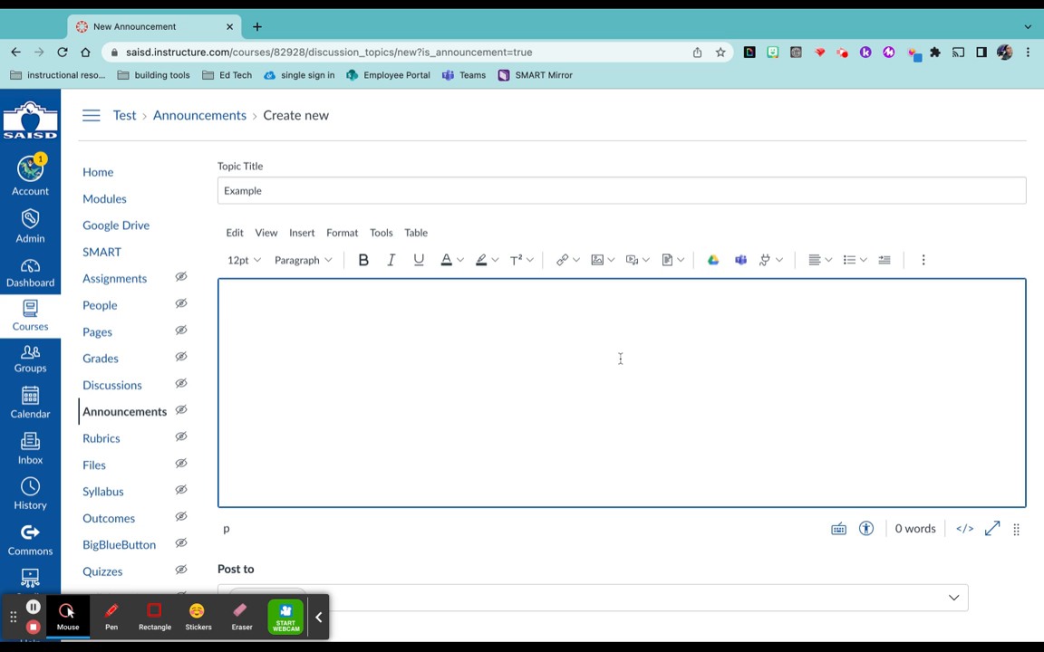
pyautogui.write('testing')
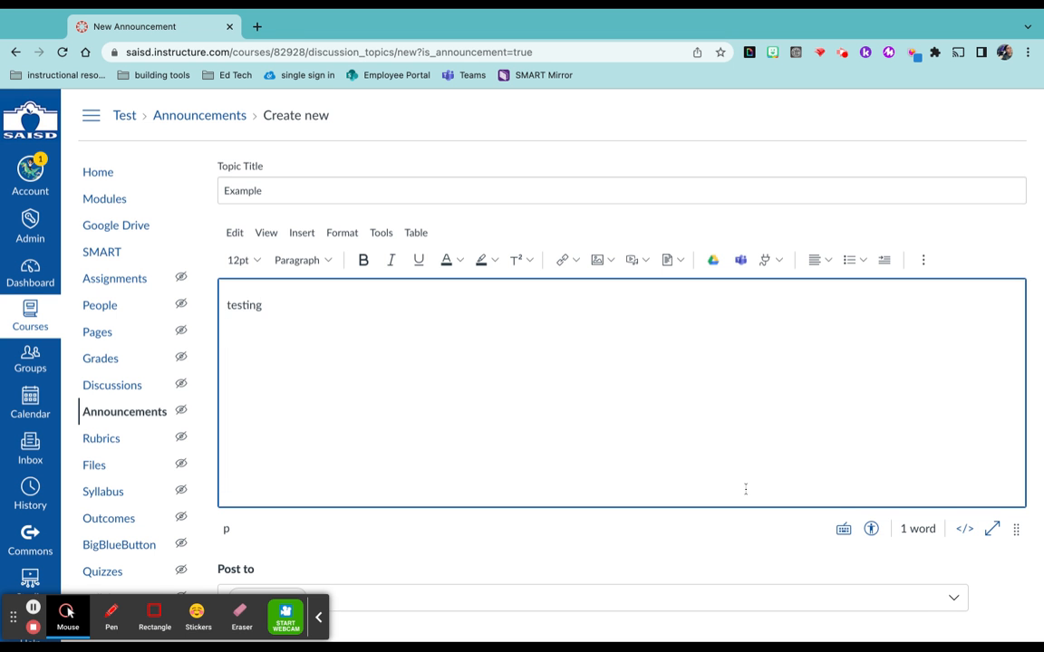
# Save the Example announcement with Delay posting off, then return to the announcements list
pyautogui.scroll(-3)
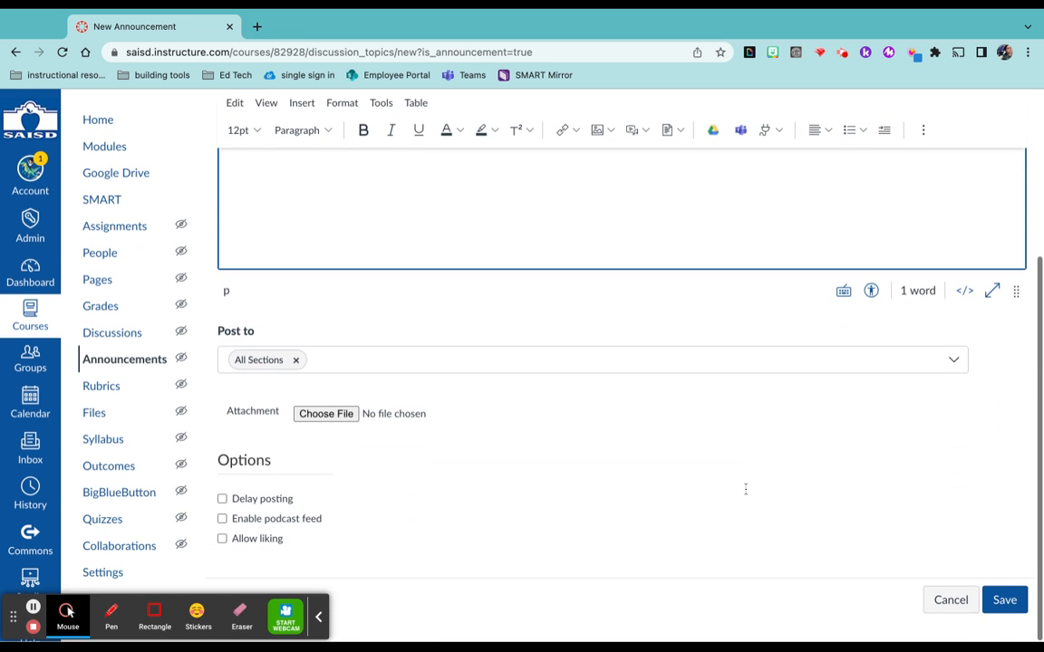
pyautogui.click(222, 499)
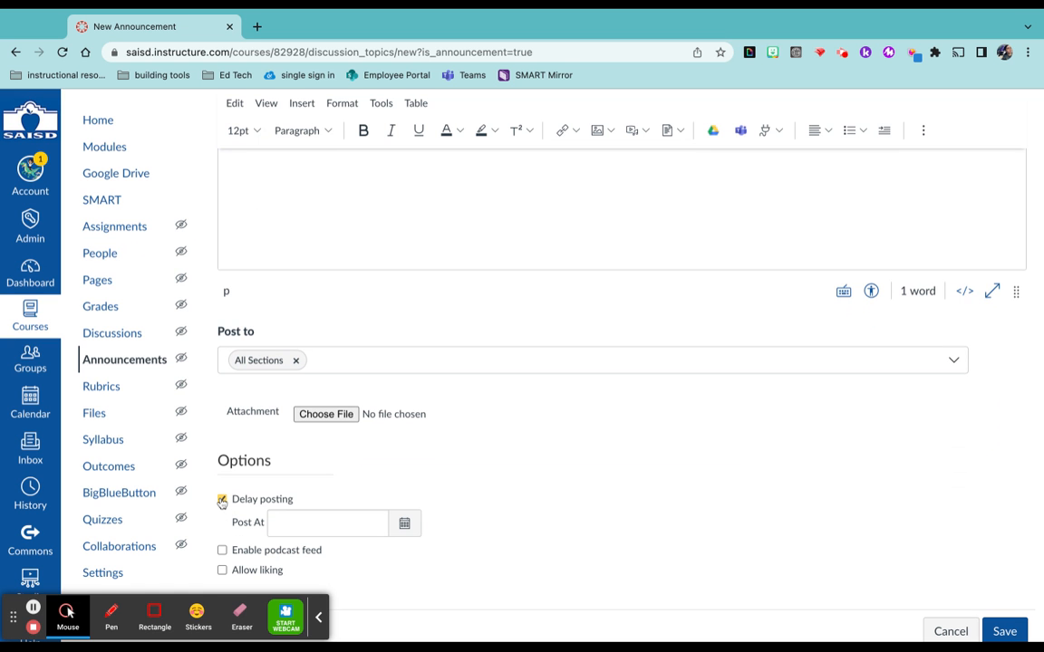
pyautogui.click(222, 499)
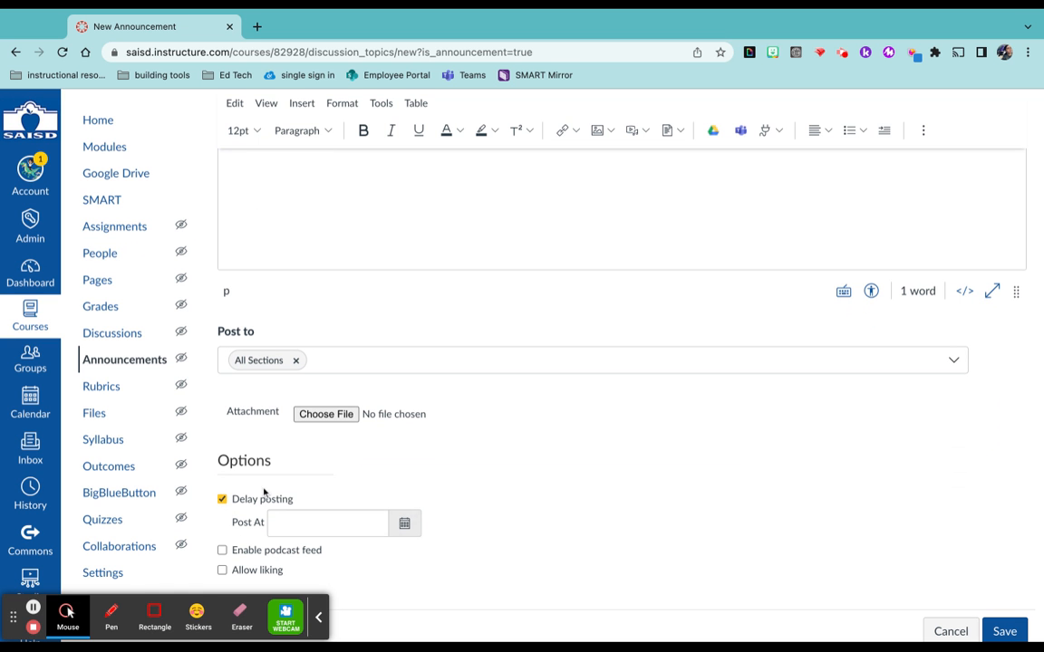
pyautogui.click(222, 498)
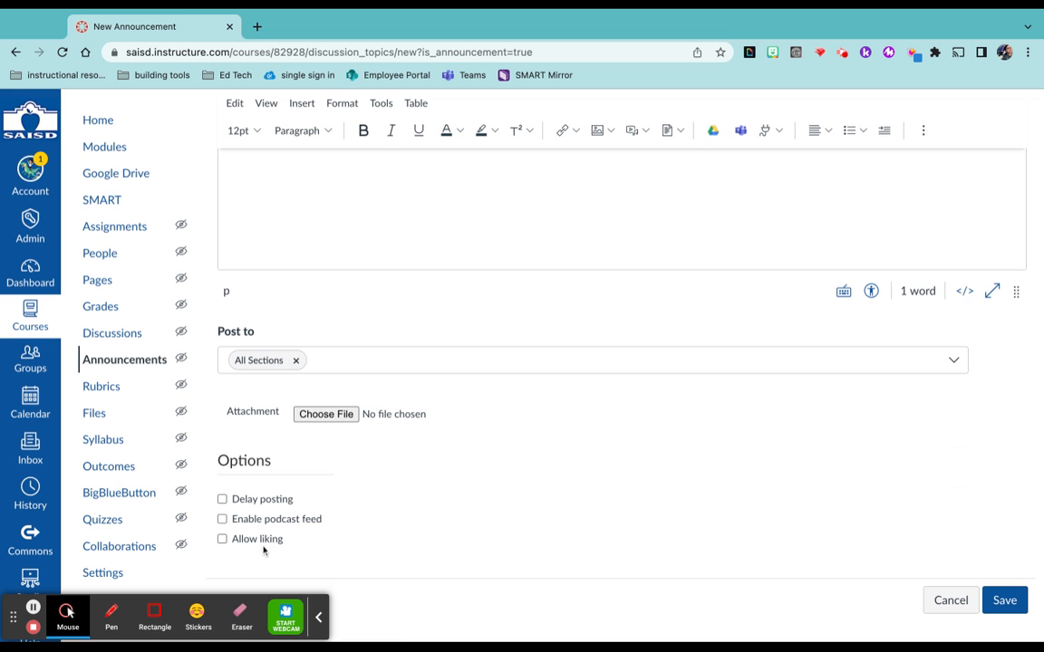
pyautogui.moveTo(876, 423)
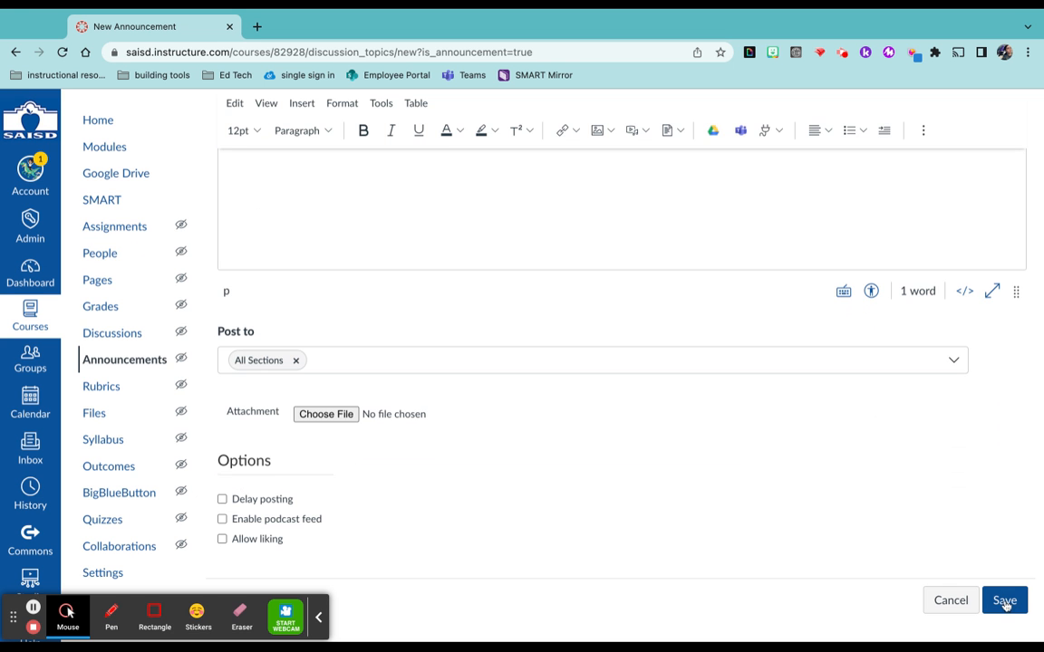
pyautogui.click(1004, 599)
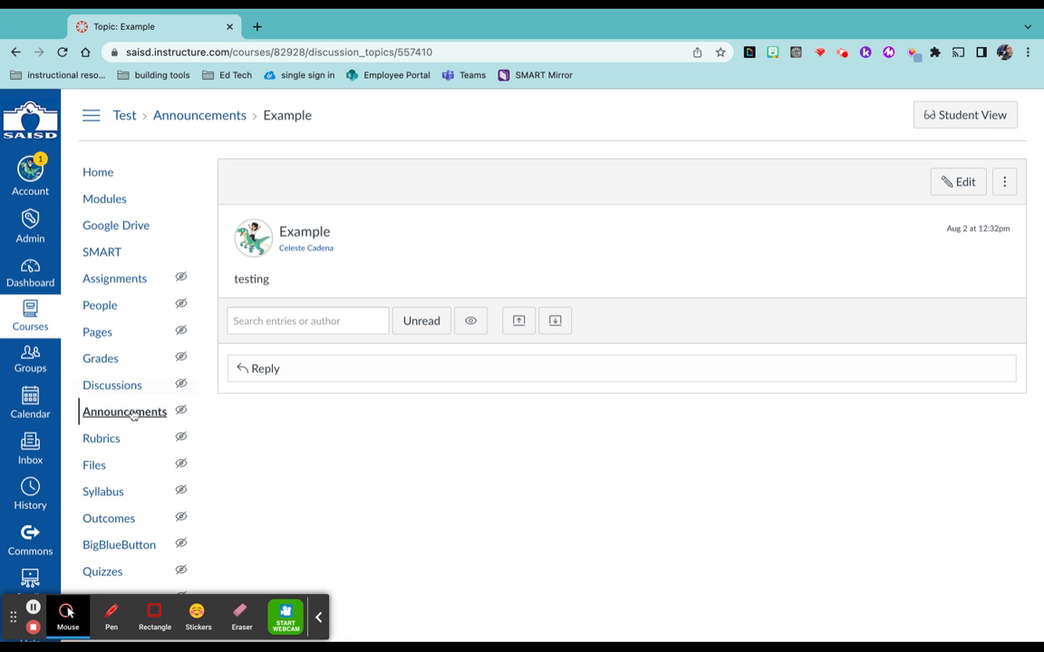
pyautogui.click(125, 411)
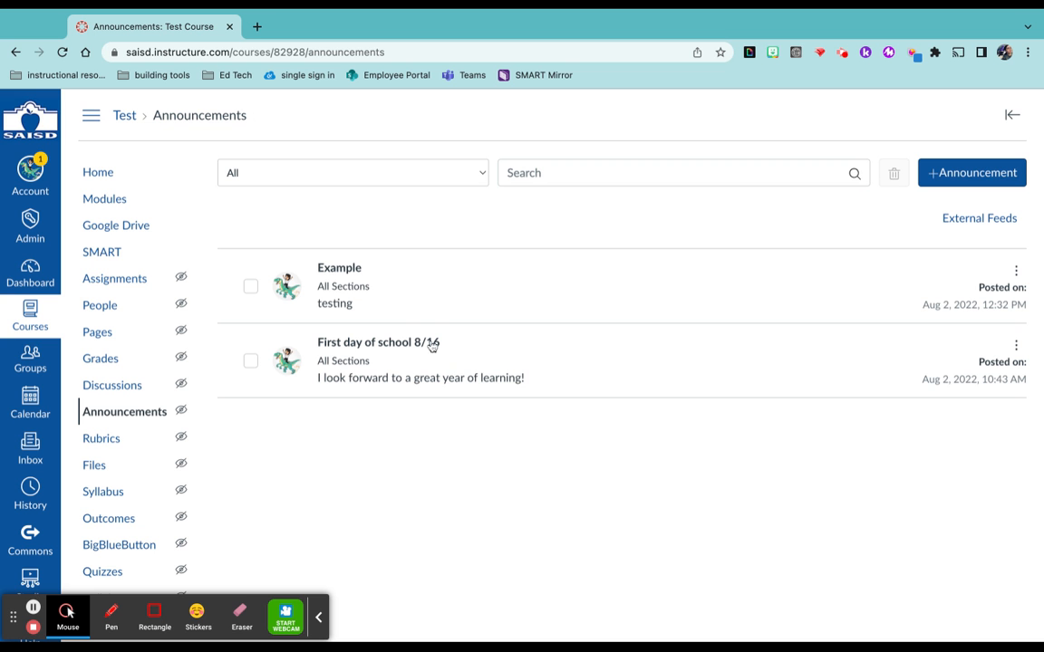
pyautogui.moveTo(333, 277)
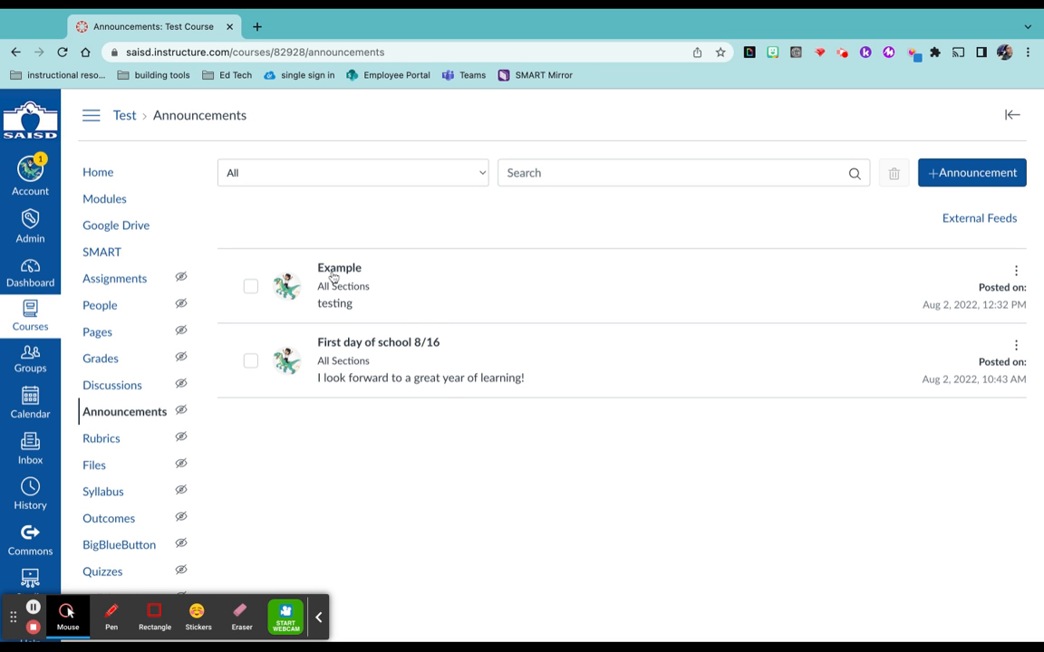
pyautogui.moveTo(332, 278)
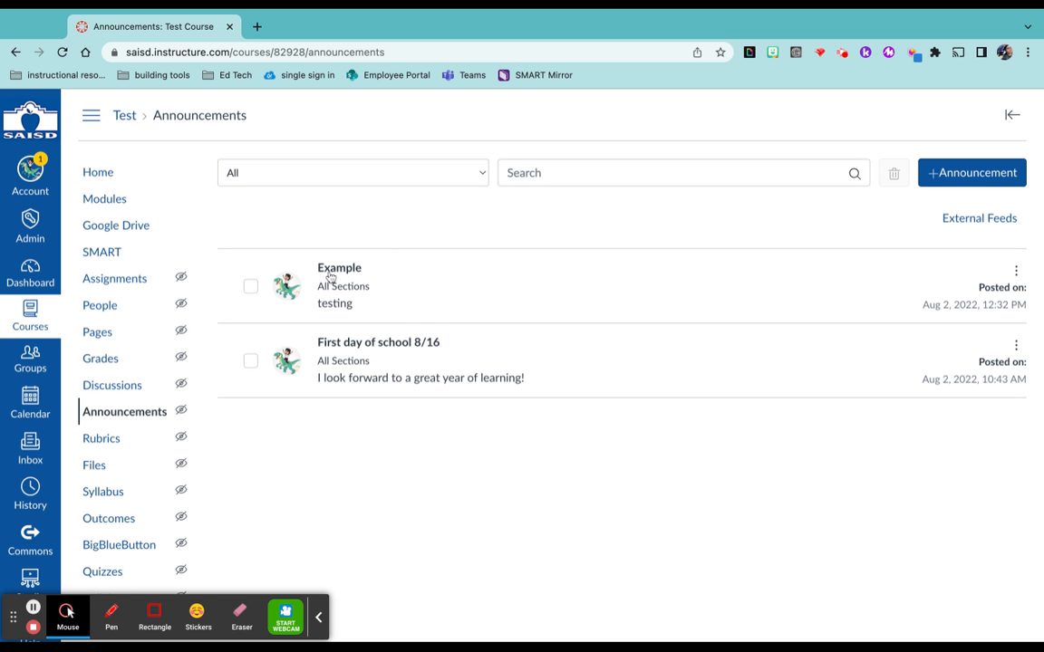
pyautogui.moveTo(484, 270)
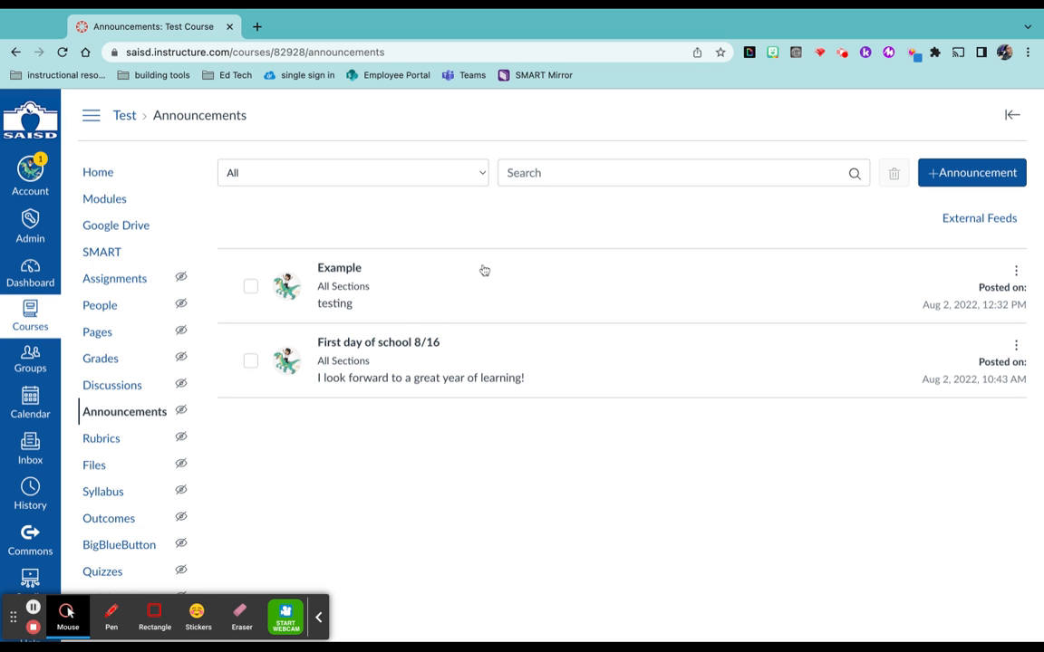
pyautogui.moveTo(274, 379)
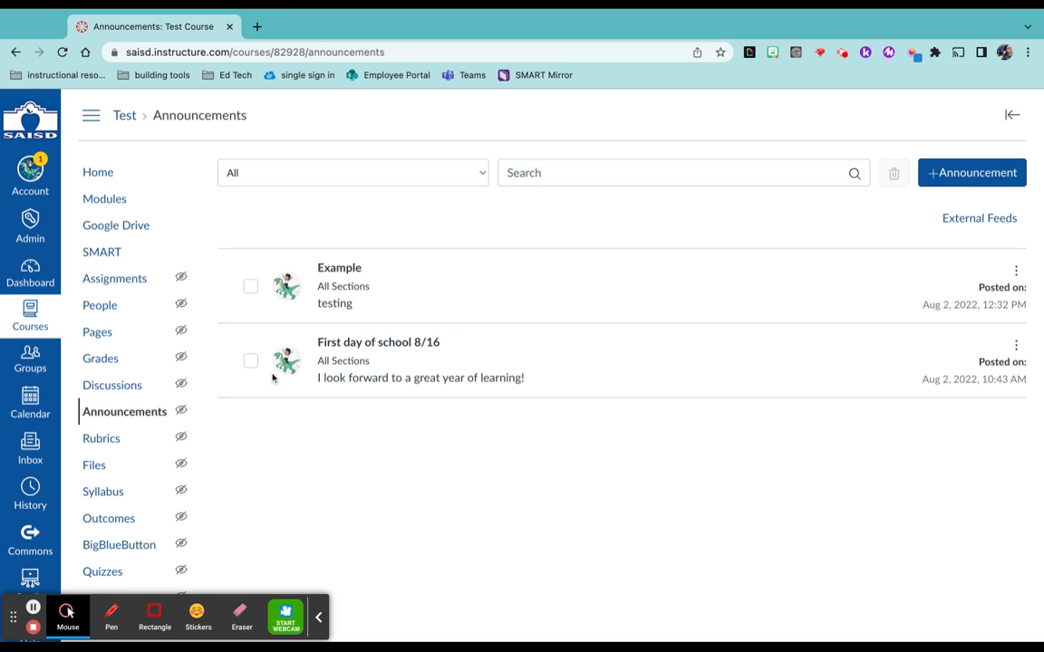